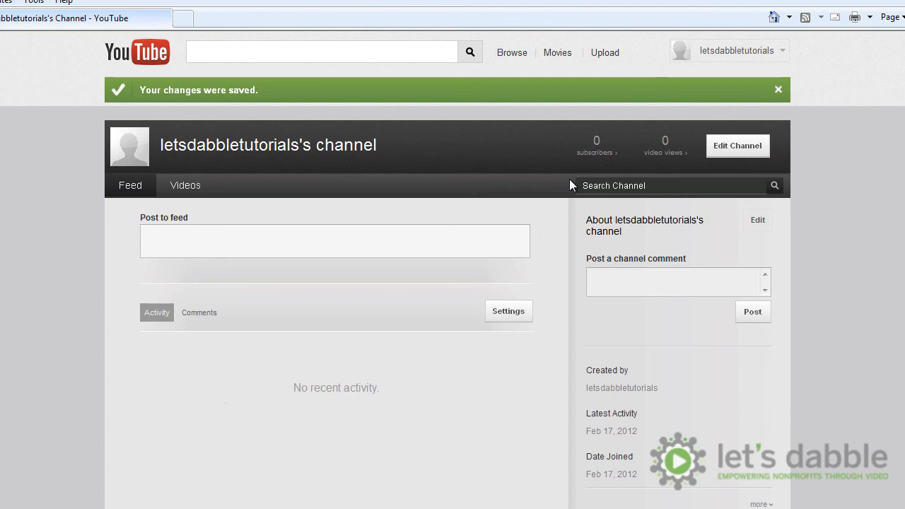
# Go from the channel page to the YouTube home feed, then to the upload page
pyautogui.click(137, 51)
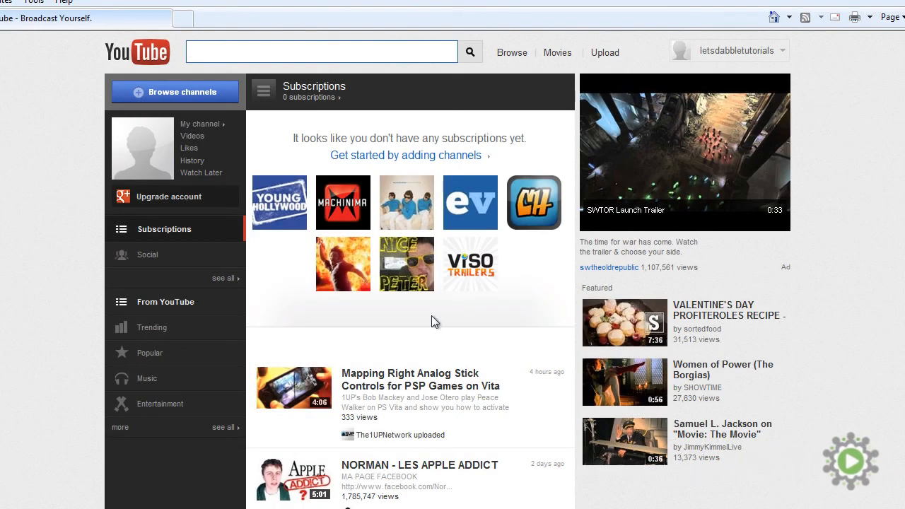
pyautogui.moveTo(600, 70)
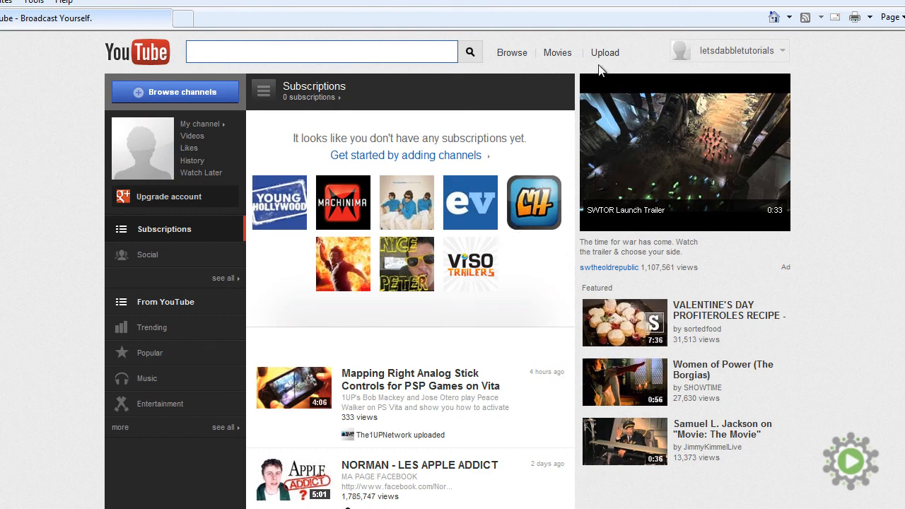
pyautogui.click(604, 52)
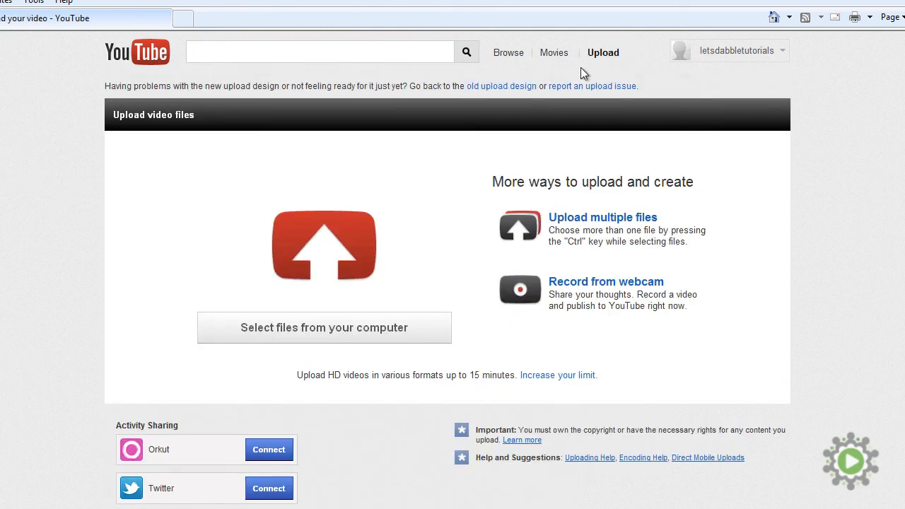
# Select '20120101 - Office Move 1' from Videos > lets dabble > Published Videos
pyautogui.click(324, 328)
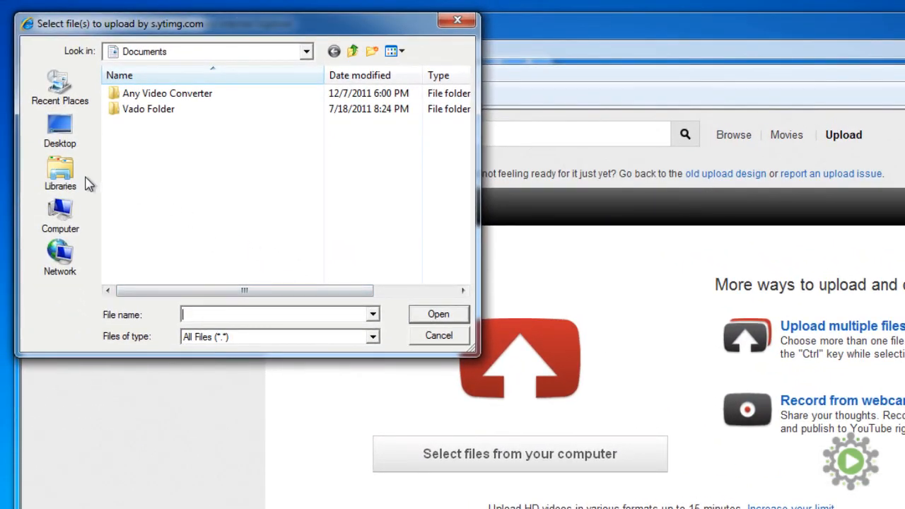
pyautogui.click(59, 173)
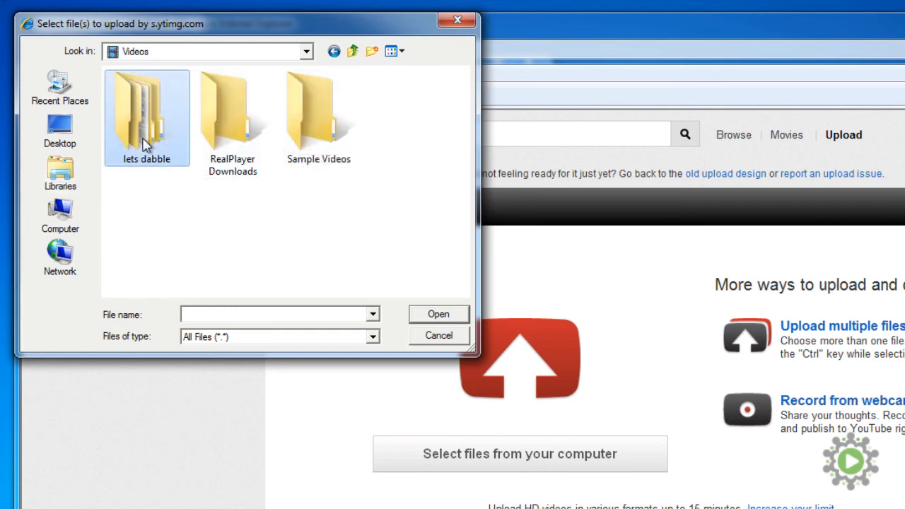
pyautogui.doubleClick(146, 113)
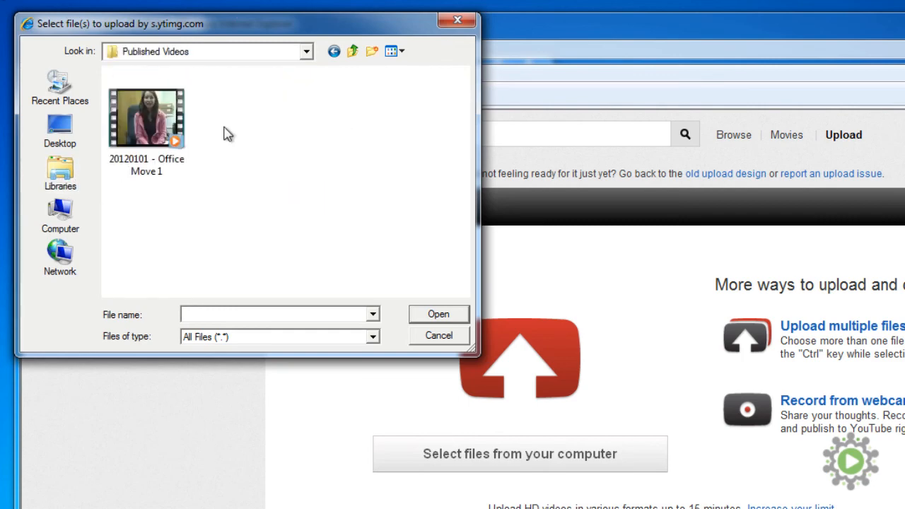
pyautogui.click(147, 117)
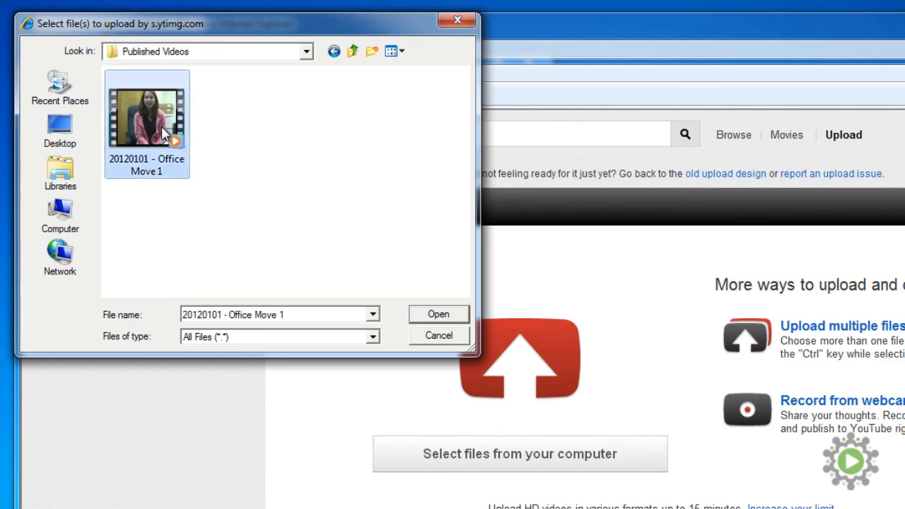
pyautogui.moveTo(440, 328)
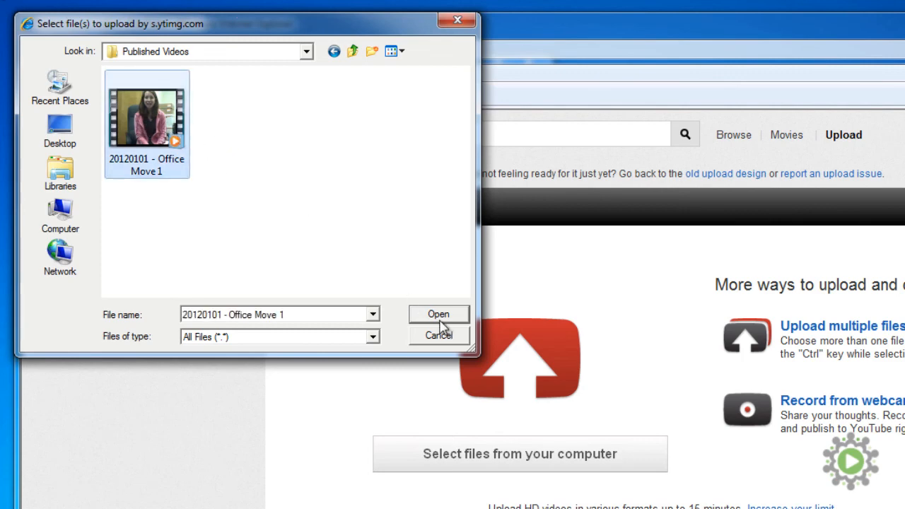
# Start uploading Office Move 1.wmv and open the Projects folder under lets dabble
pyautogui.click(438, 314)
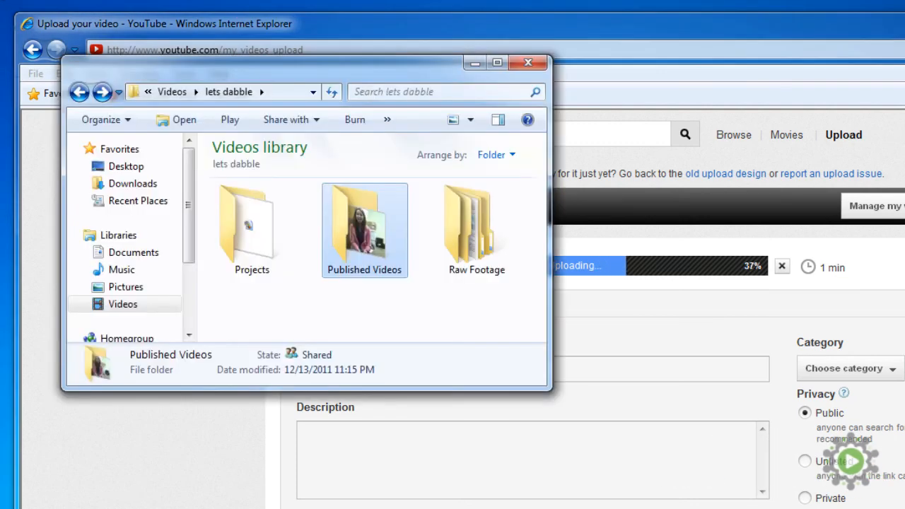
pyautogui.doubleClick(251, 226)
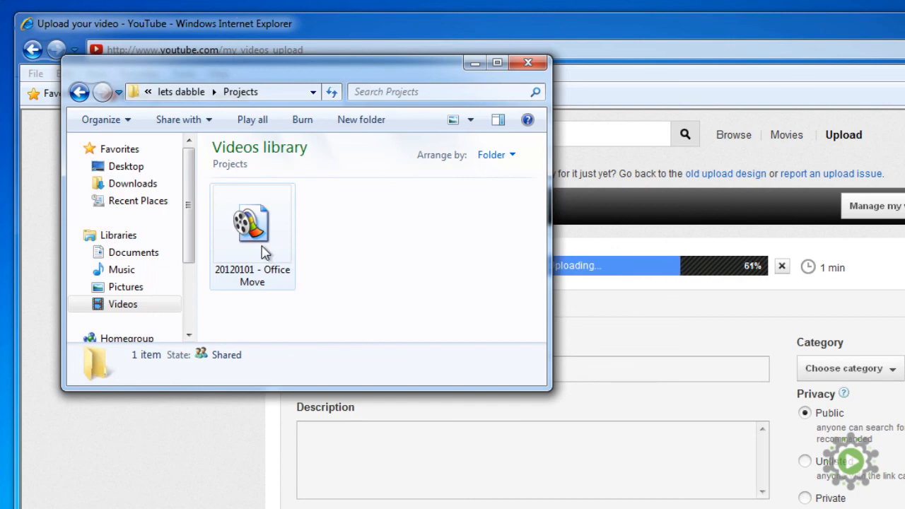
pyautogui.moveTo(252, 240)
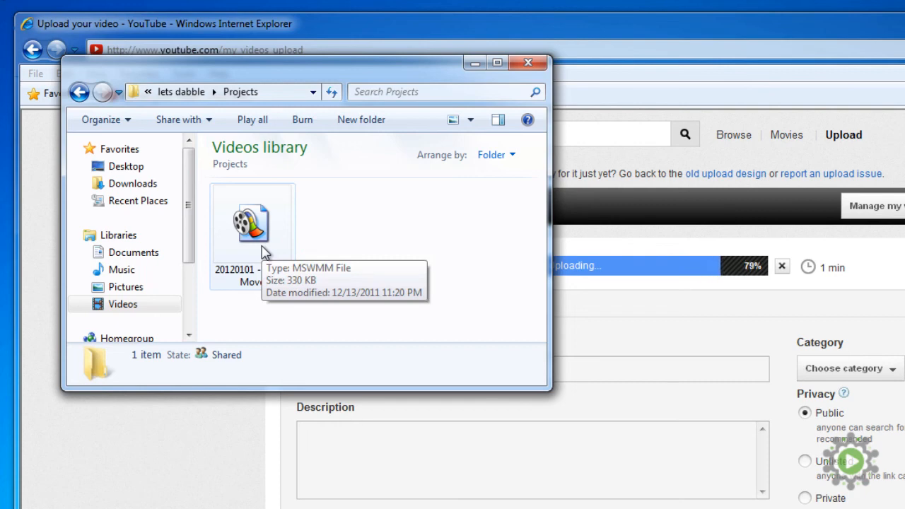
pyautogui.moveTo(451, 173)
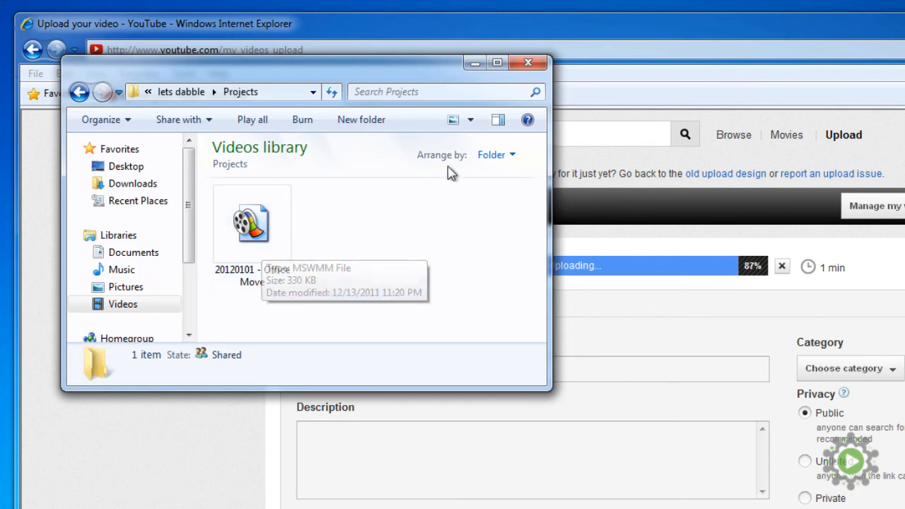
pyautogui.doubleClick(252, 222)
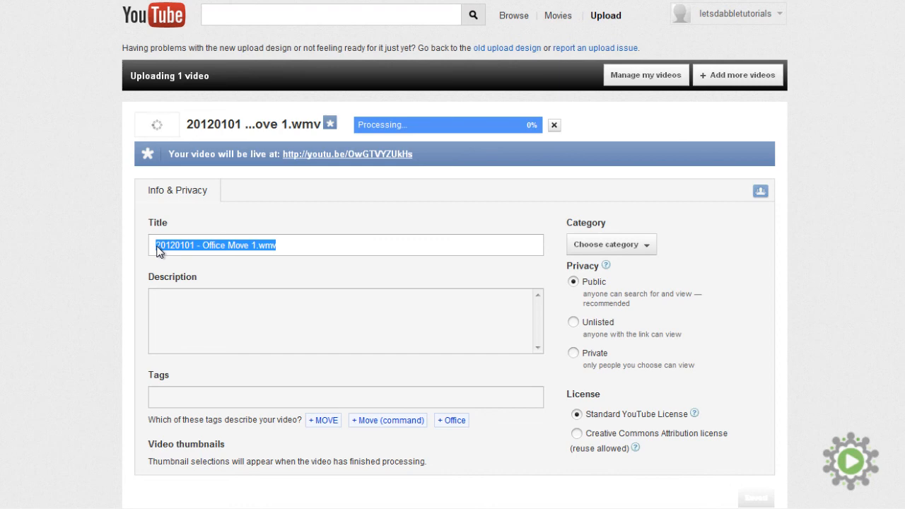
# Replace the file-name title with 'Cabrini Green Legal Aid Office Move'
pyautogui.write('Cabrini Green Legal Aid O')
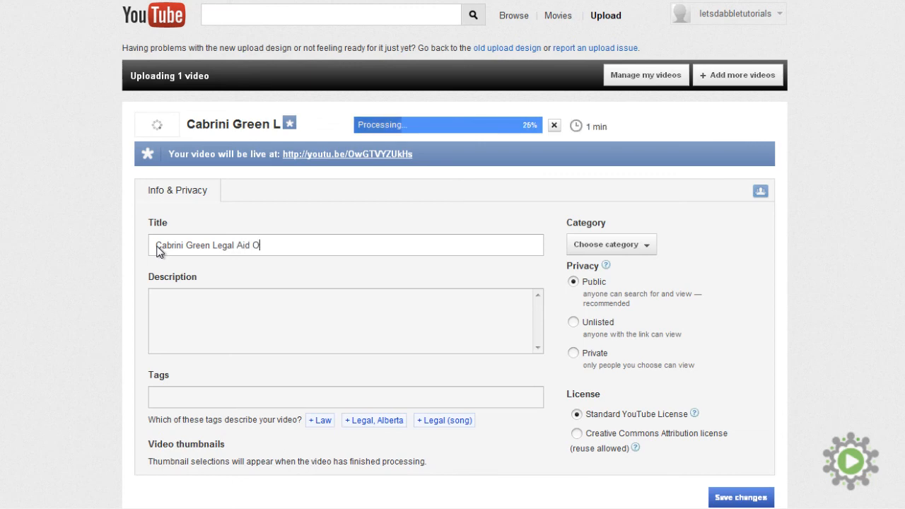
pyautogui.write('ffice Move')
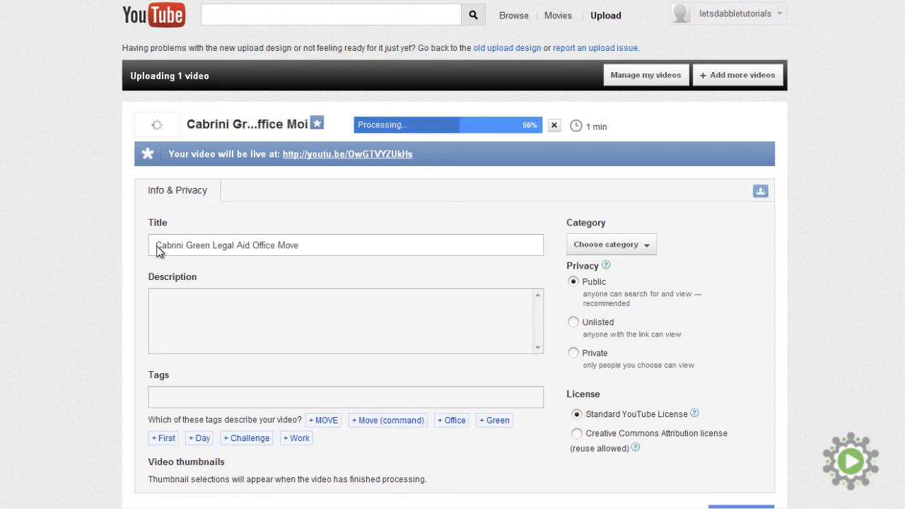
# Enter 'Our moving day video at CGLA' in the Description box
pyautogui.click(346, 244)
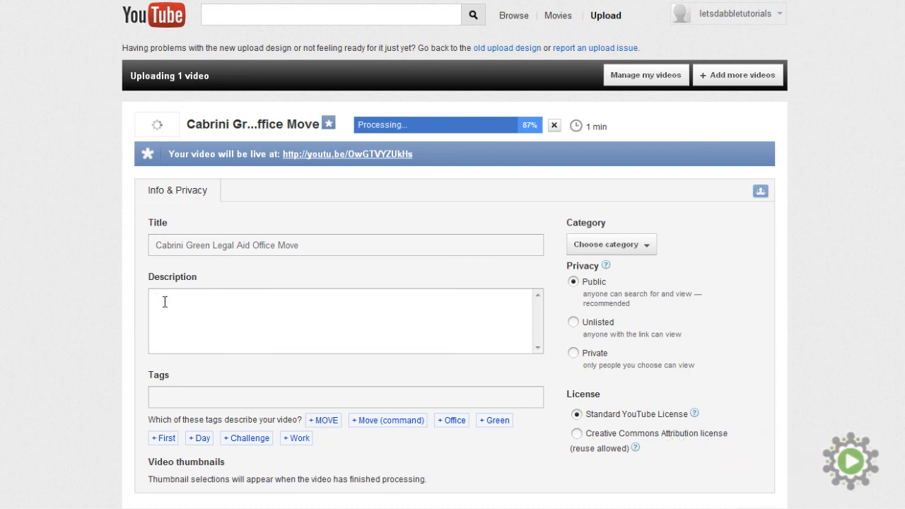
pyautogui.write('Ou')
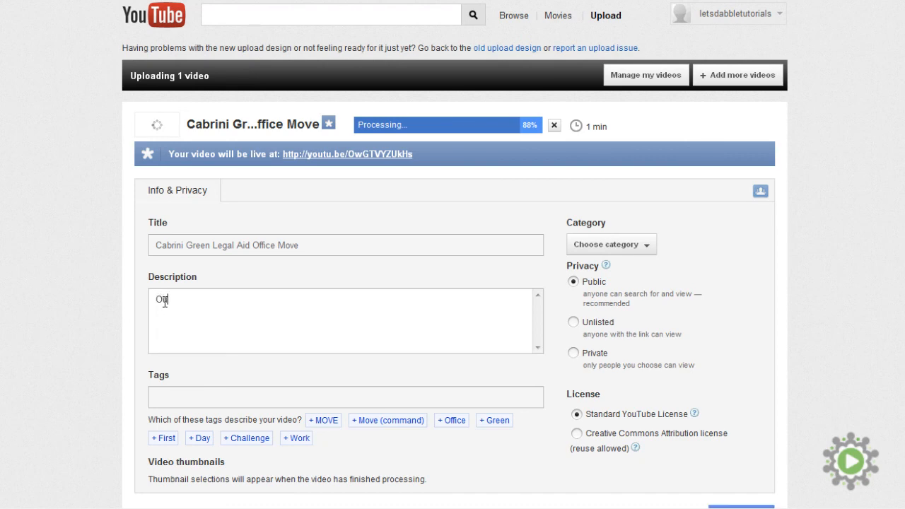
pyautogui.write('ur moving day')
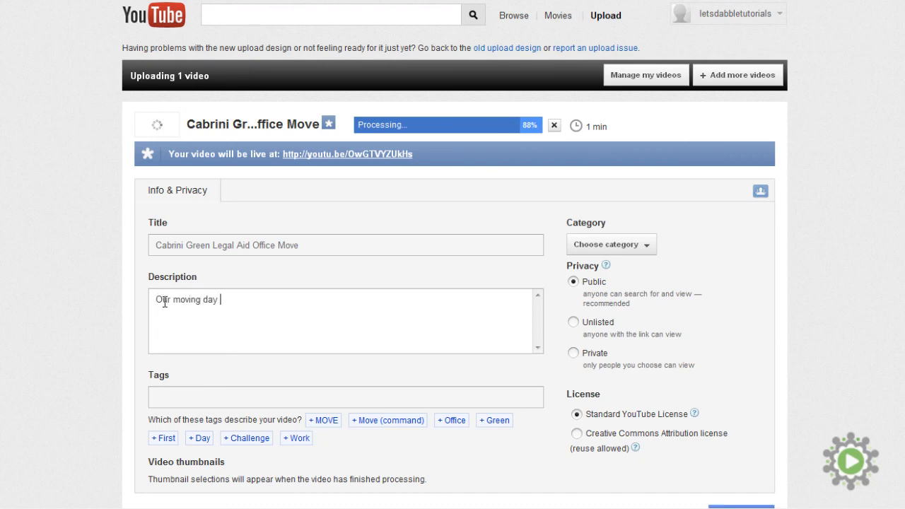
pyautogui.write('video at C')
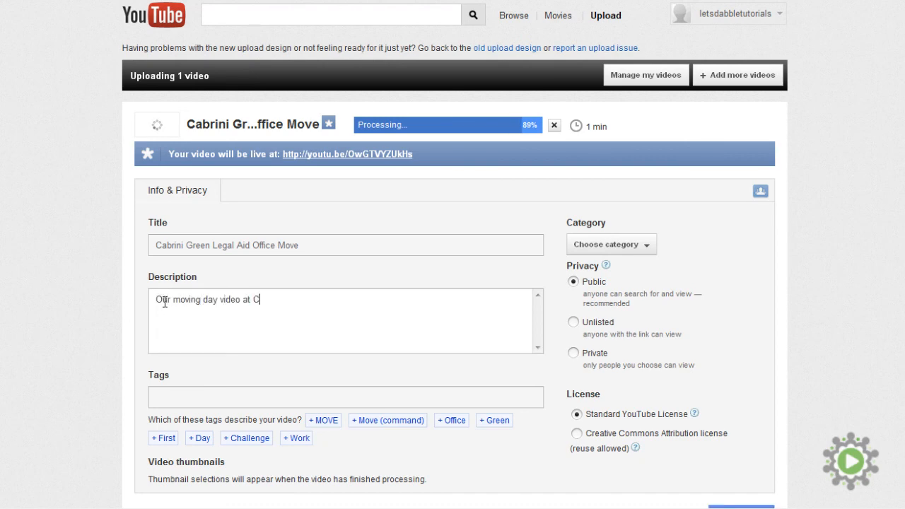
pyautogui.write('GLA')
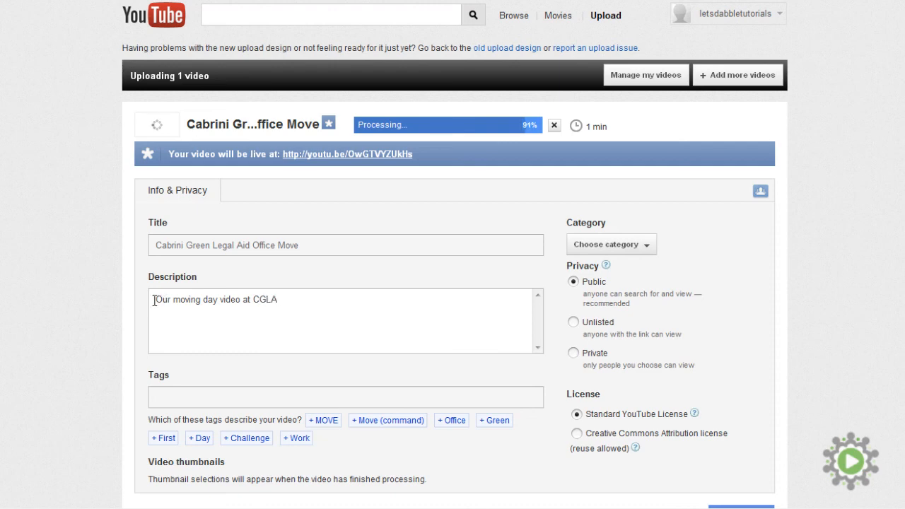
# Replace the description with a thank-you to supporters about CGLA's new office serving Chicago
pyautogui.tripleClick(215, 299)
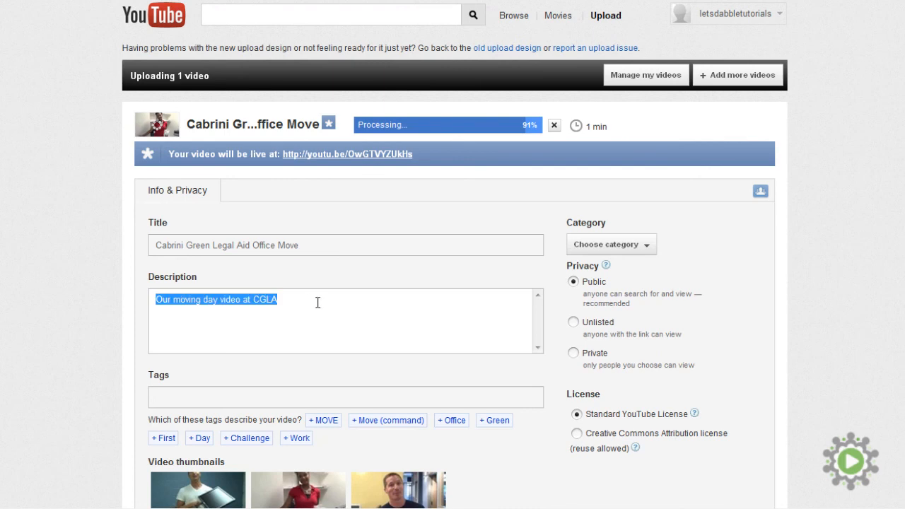
pyautogui.write('Thanks to the donations of our fabulous su')
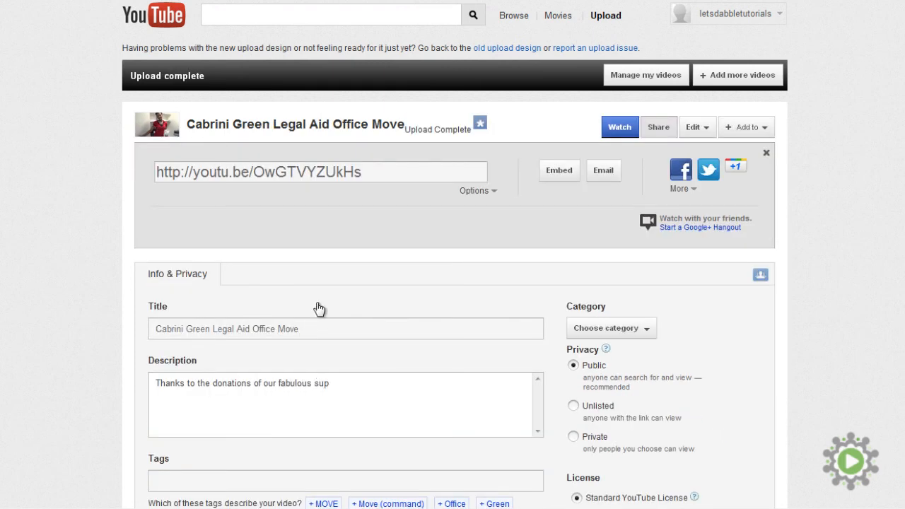
pyautogui.write('porters, CGLA is moving our')
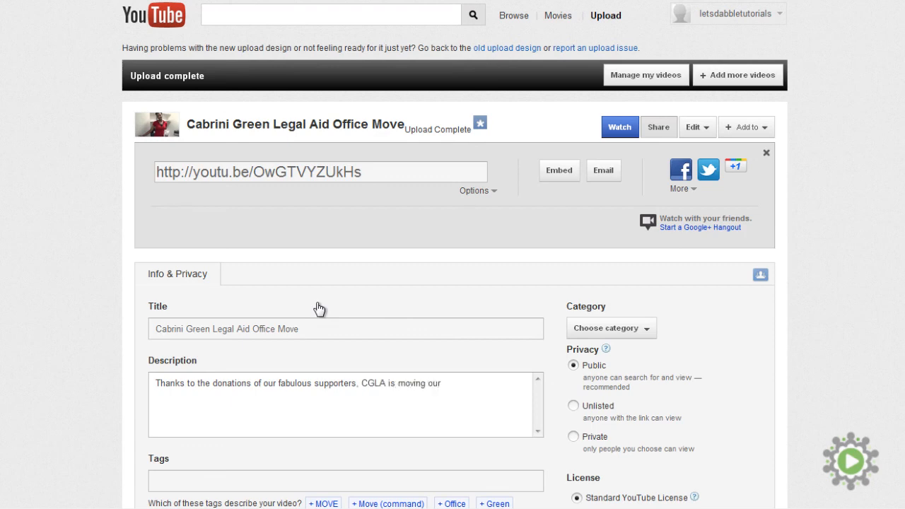
pyautogui.write('wonderful staff a')
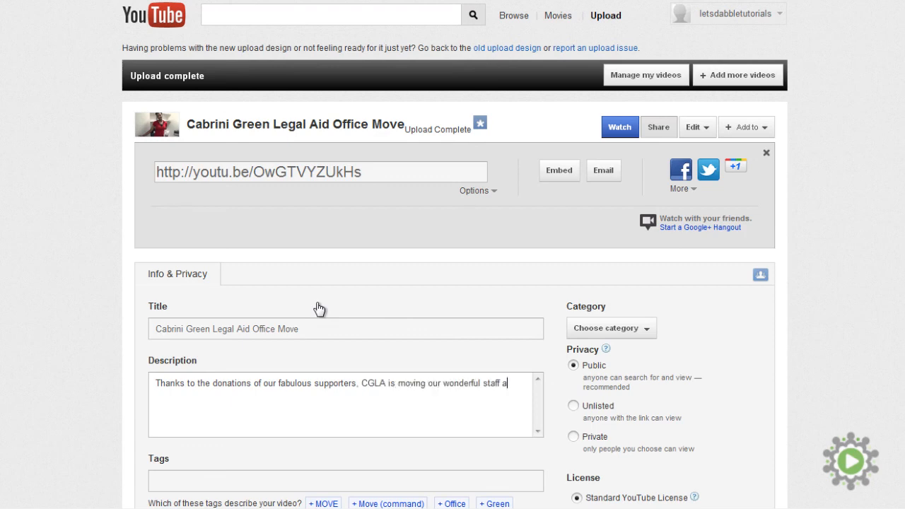
pyautogui.write('nd dedicated volunteers into a new office that will')
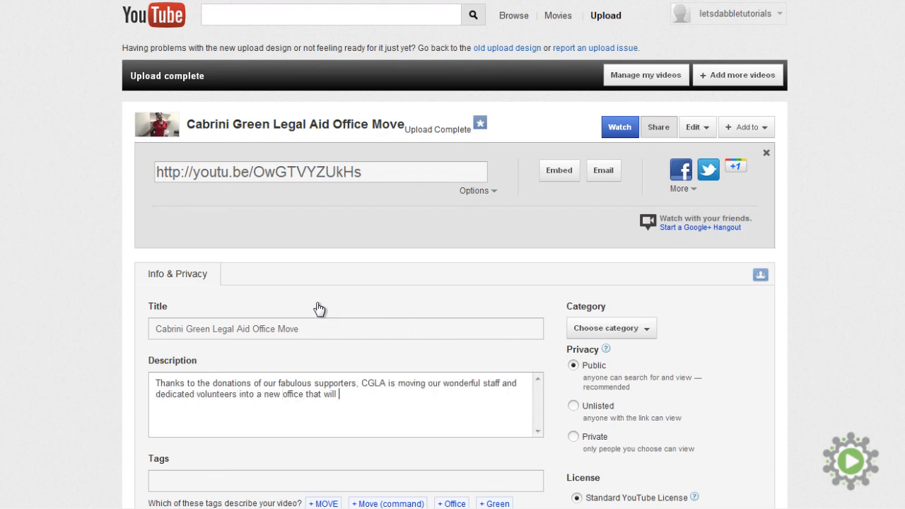
pyautogui.write('help our nonprofit organization')
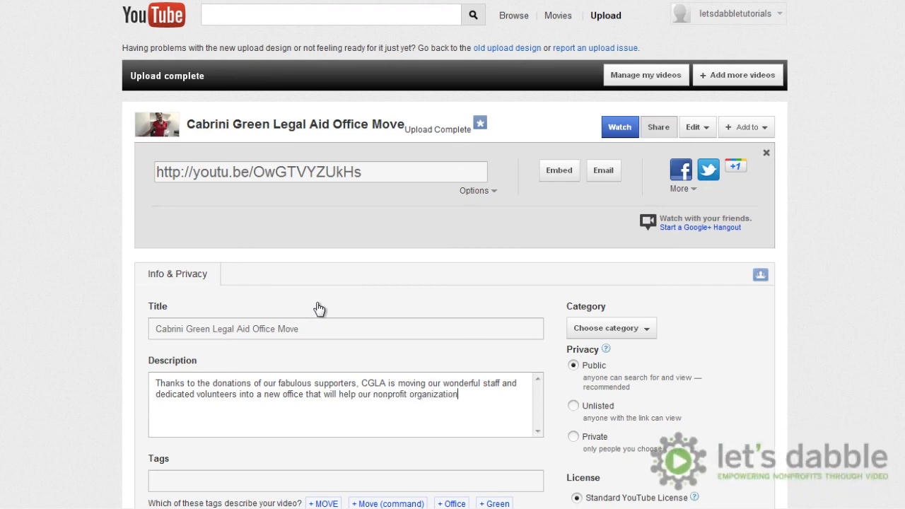
pyautogui.write('better serve the Chicago community and fulfull our mission.')
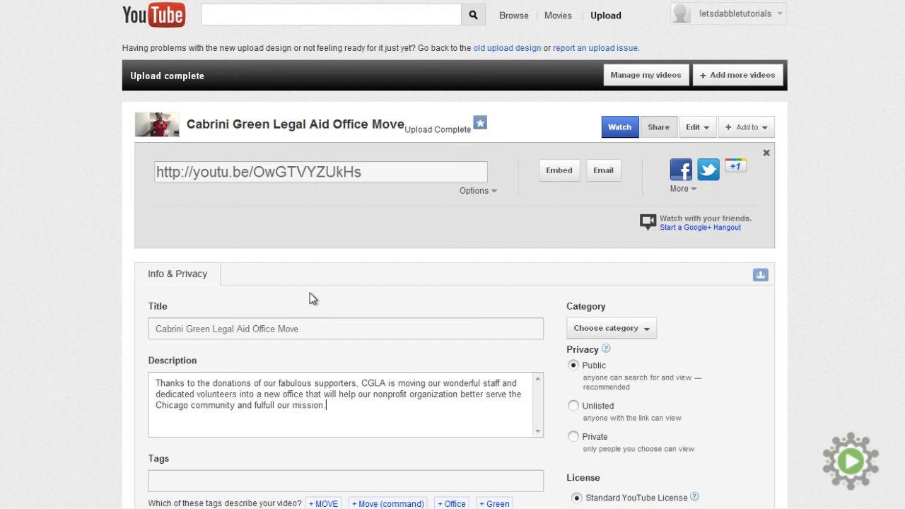
# Enter the tags 'nonprofit, volunteer, donors, donations, community'
pyautogui.click(346, 480)
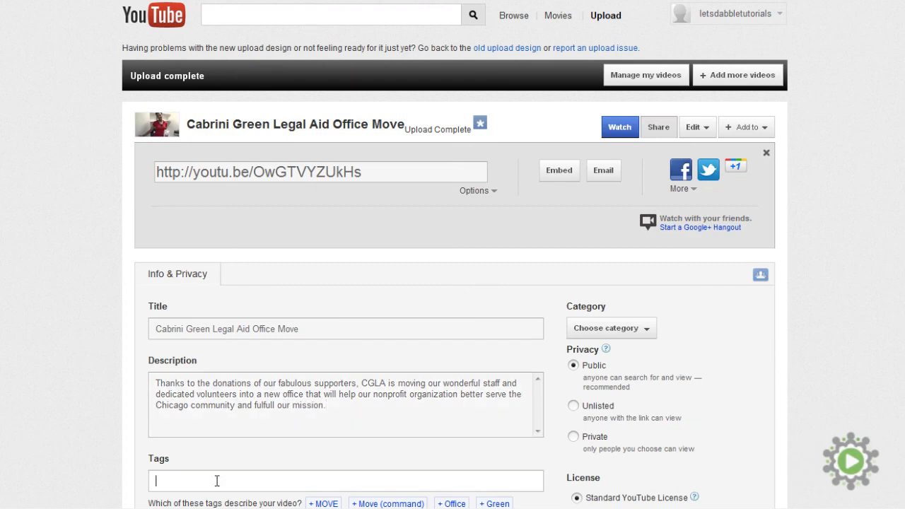
pyautogui.write('nonprofit, volunteer, donors, donations, community')
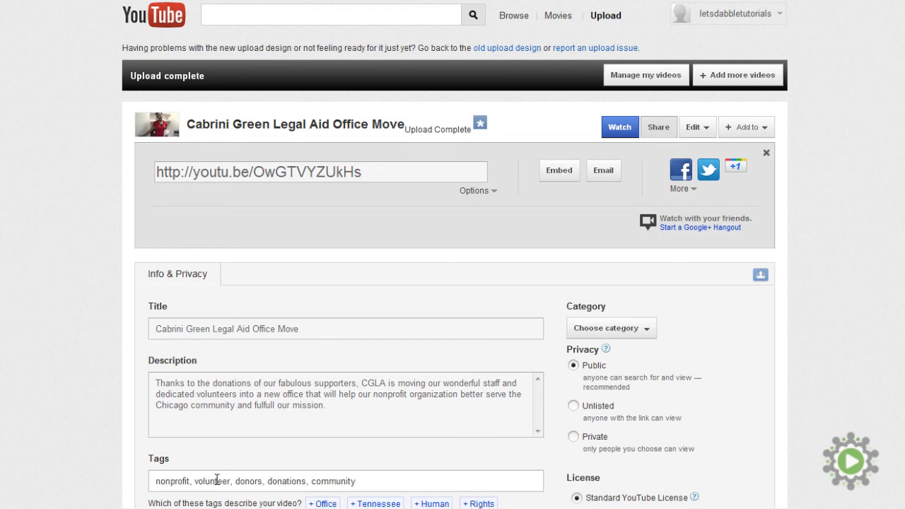
pyautogui.moveTo(129, 459)
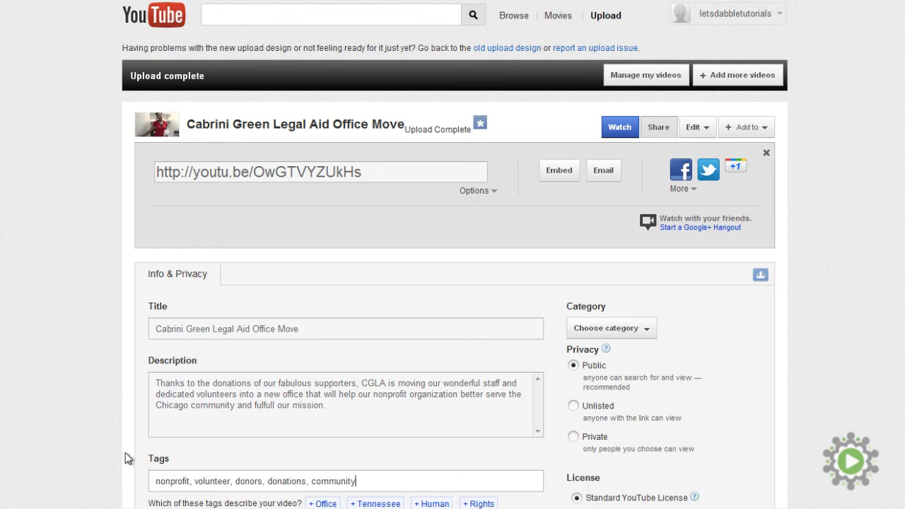
pyautogui.moveTo(684, 328)
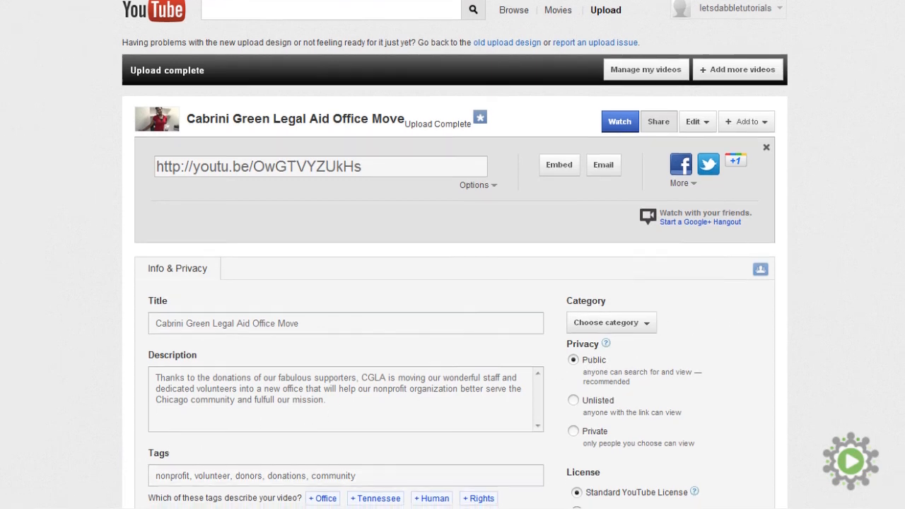
# Choose Nonprofits & Activism from the video category dropdown
pyautogui.scroll(-3)
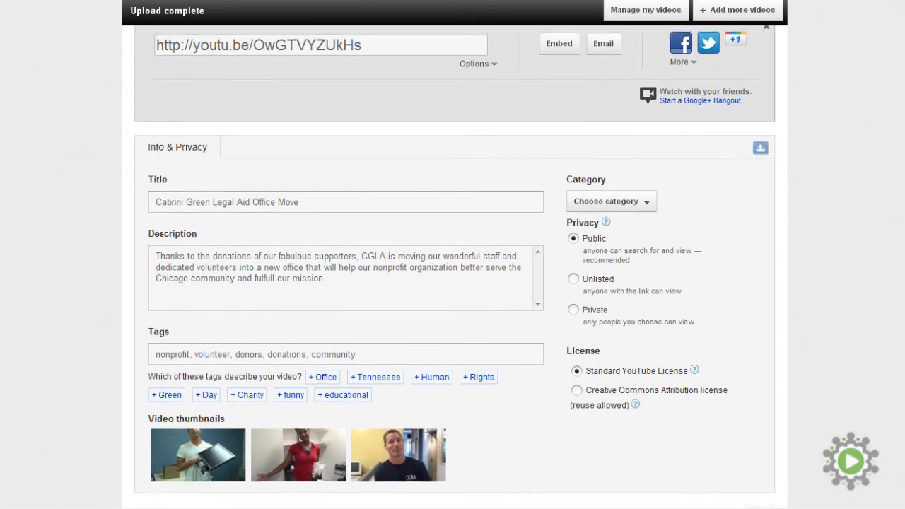
pyautogui.scroll(-3)
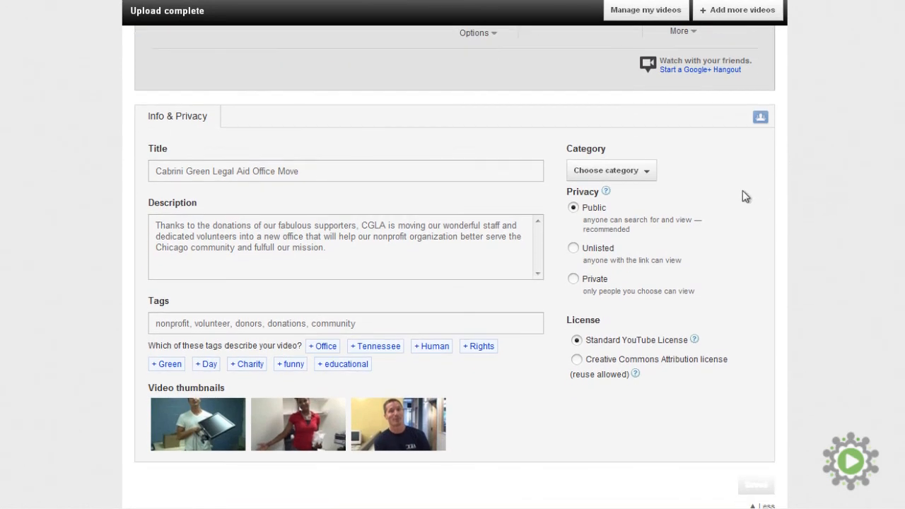
pyautogui.click(610, 169)
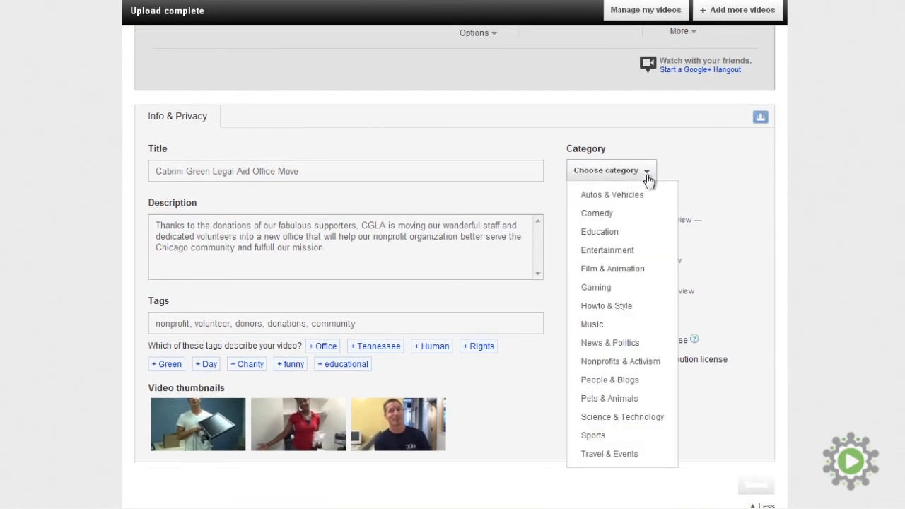
pyautogui.moveTo(621, 361)
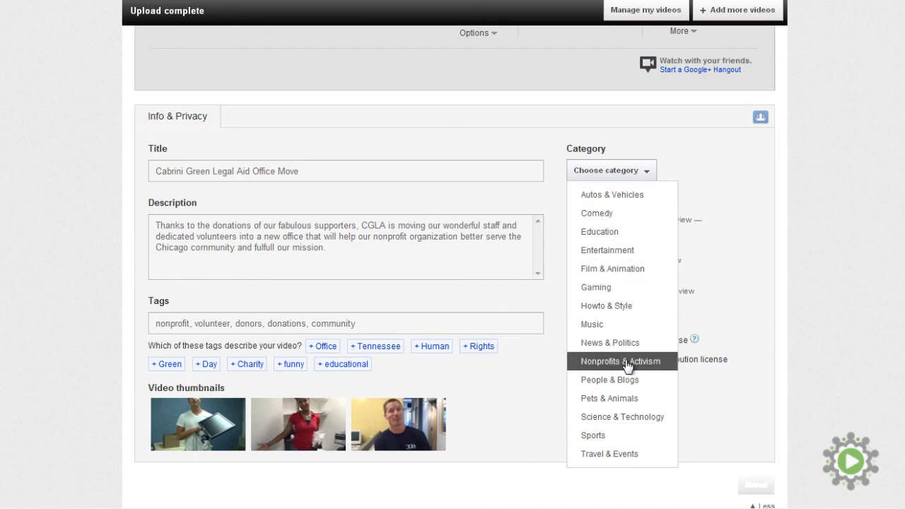
pyautogui.click(622, 361)
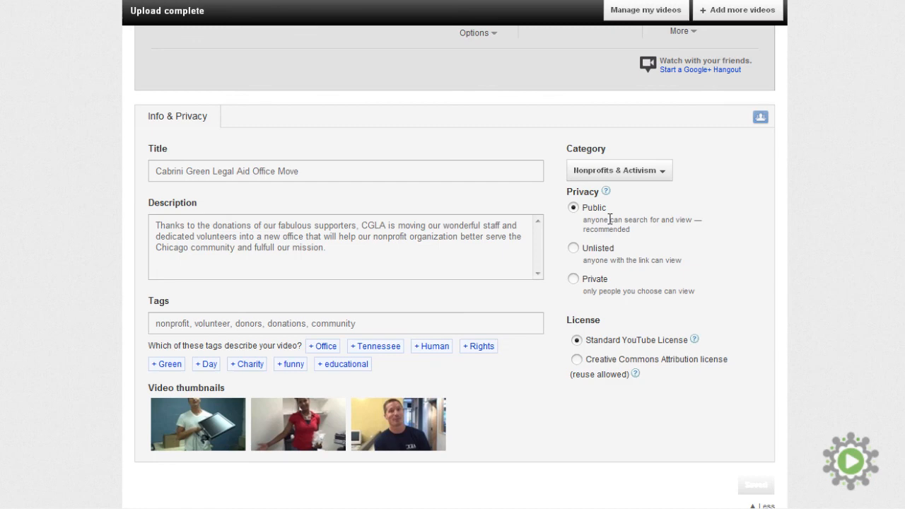
pyautogui.moveTo(592, 251)
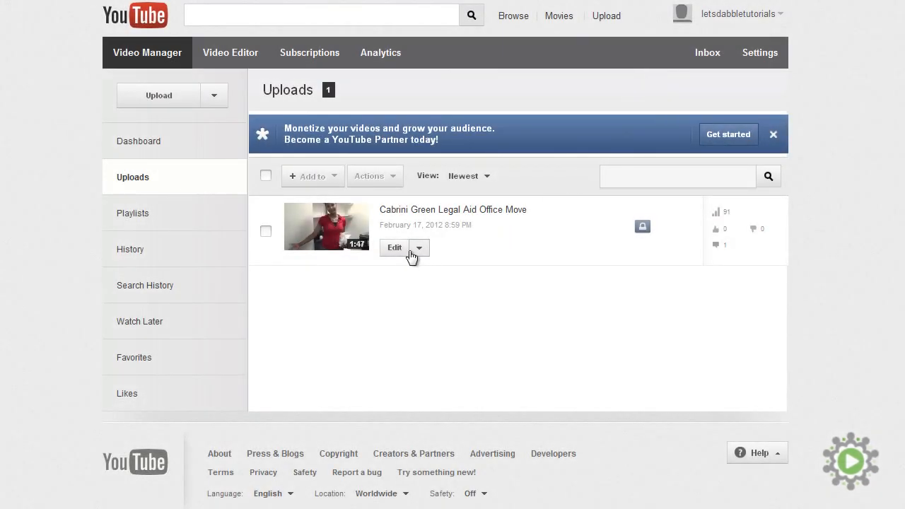
# Open the Office Move video's edit form from the Uploads list and check its settings
pyautogui.click(394, 248)
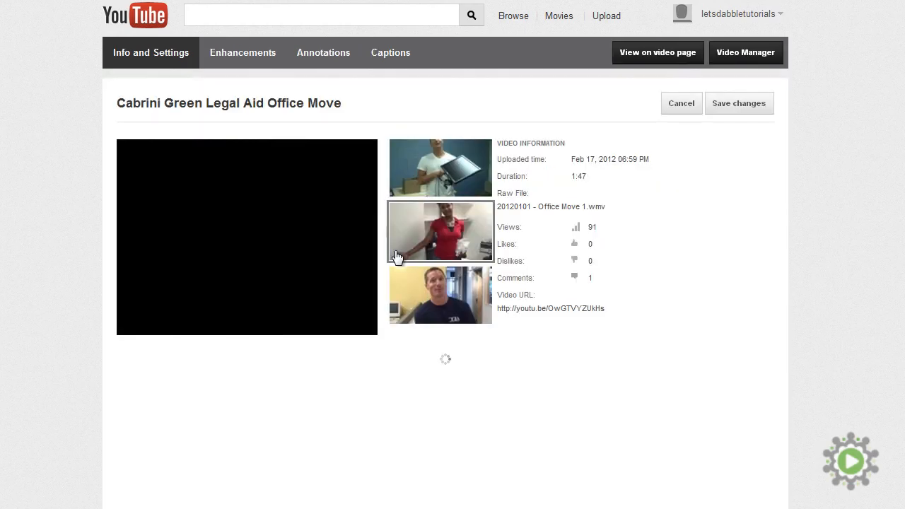
pyautogui.click(738, 103)
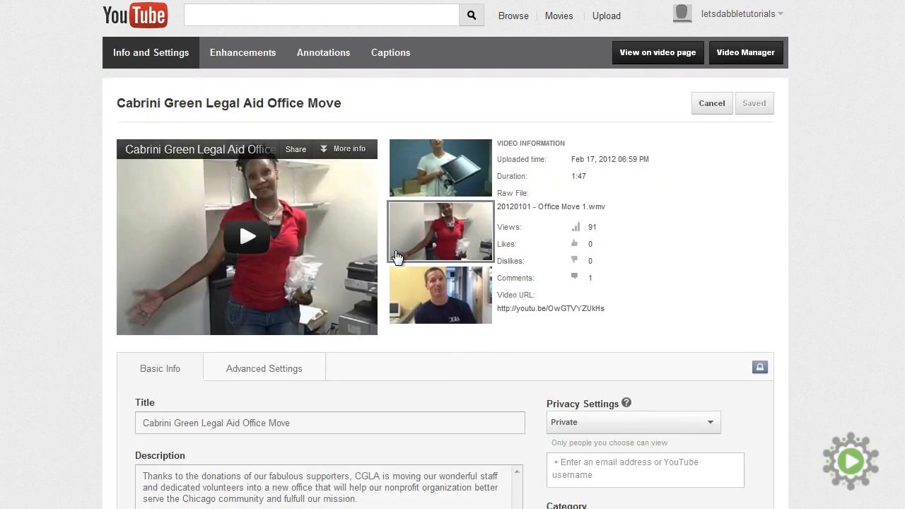
pyautogui.click(643, 470)
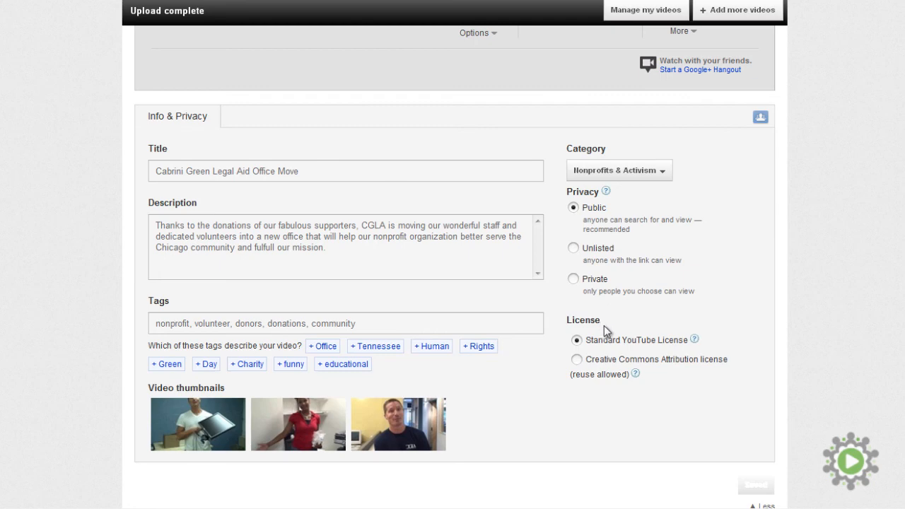
pyautogui.moveTo(604, 349)
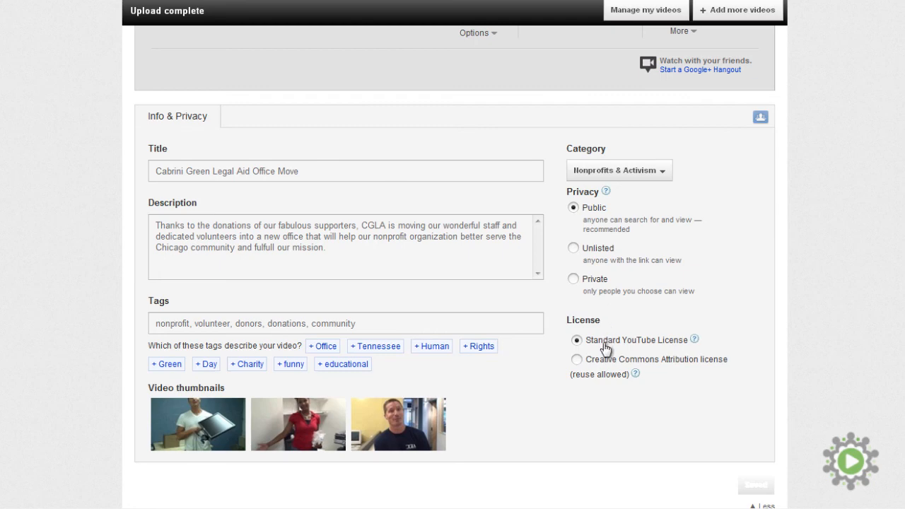
pyautogui.moveTo(611, 369)
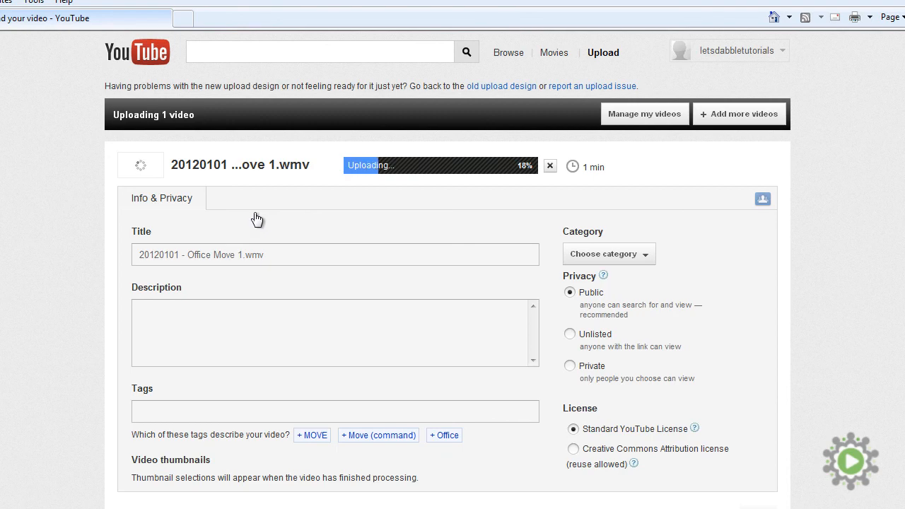
pyautogui.moveTo(104, 360)
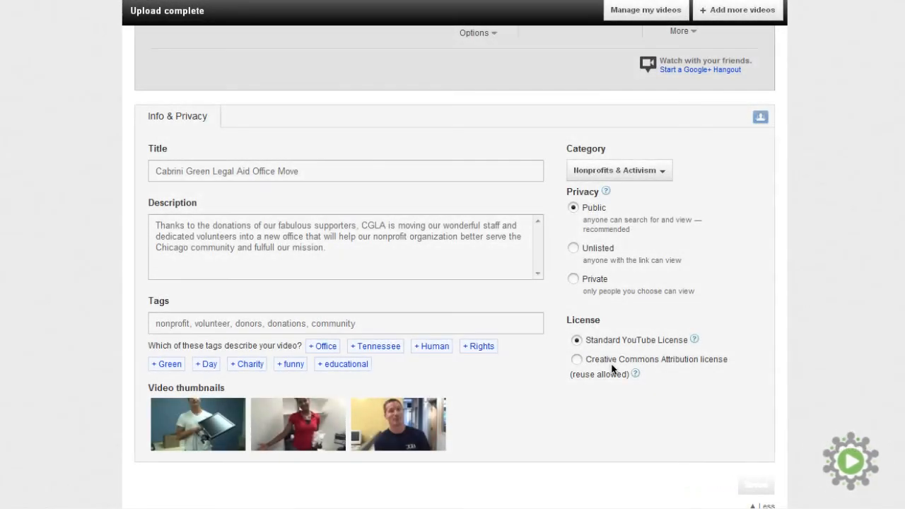
pyautogui.moveTo(169, 21)
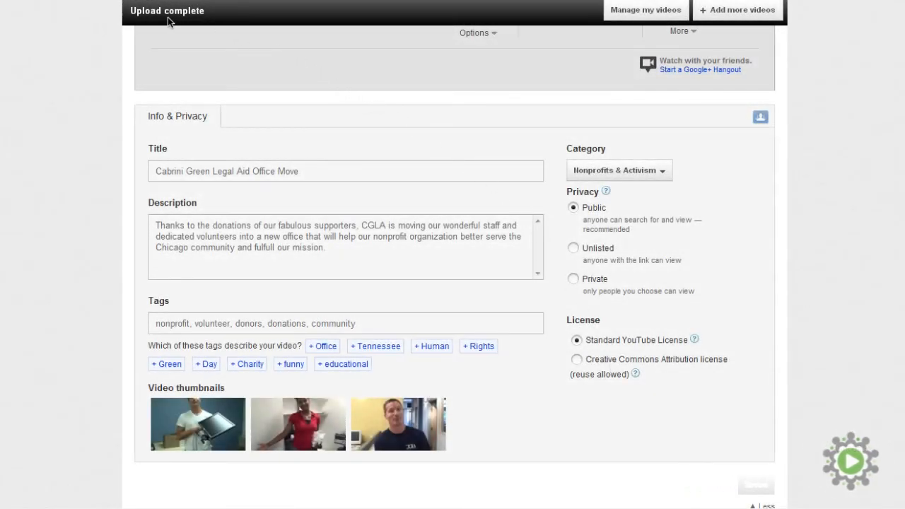
pyautogui.moveTo(433, 57)
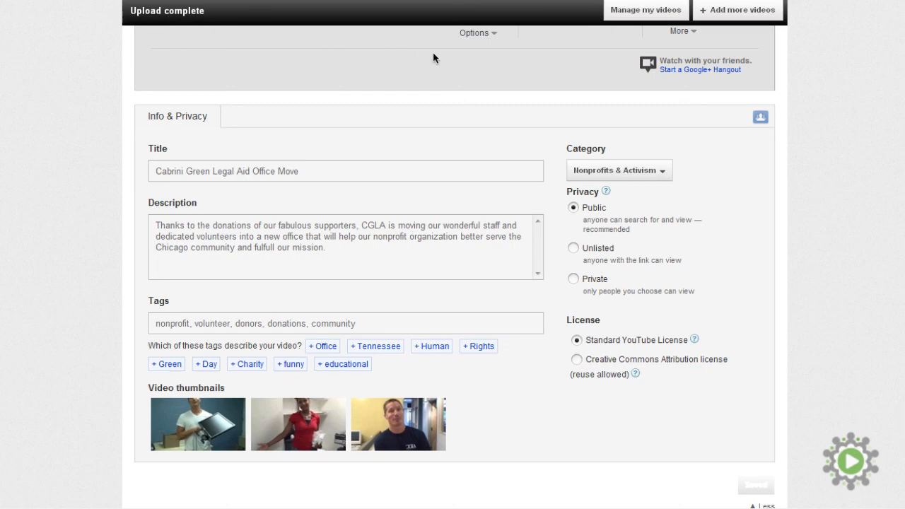
pyautogui.moveTo(645, 10)
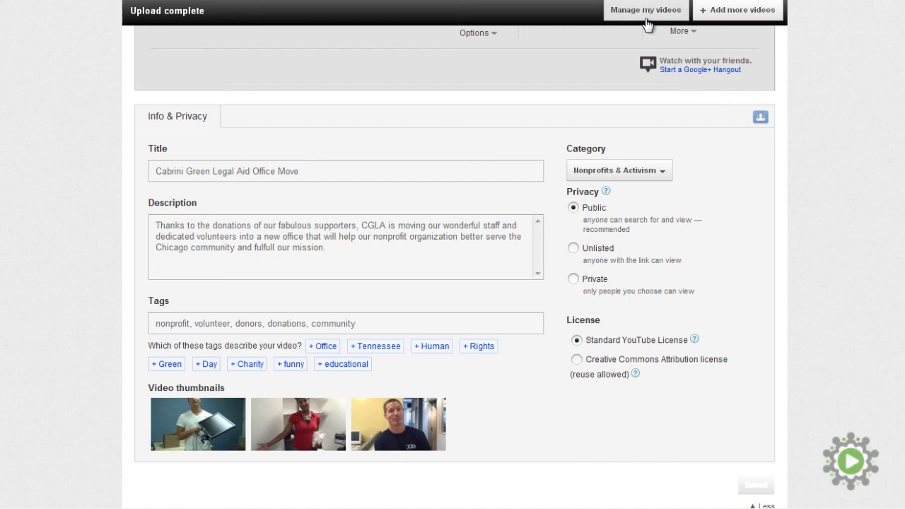
# Return to the Video Manager Uploads list via Manage my videos
pyautogui.click(645, 10)
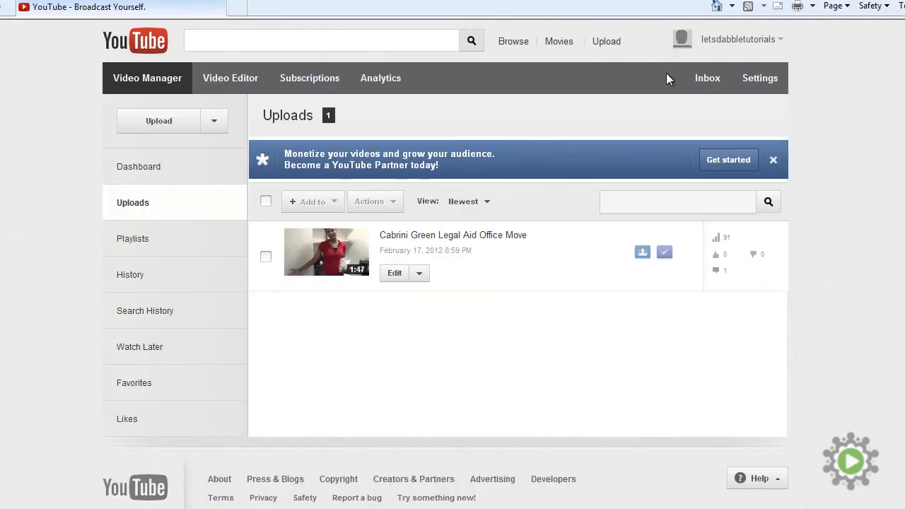
pyautogui.moveTo(320, 245)
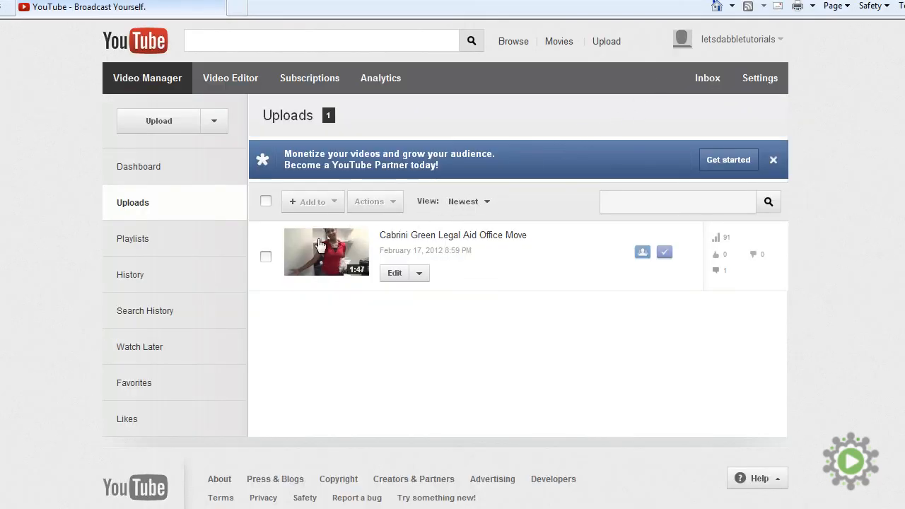
pyautogui.click(265, 256)
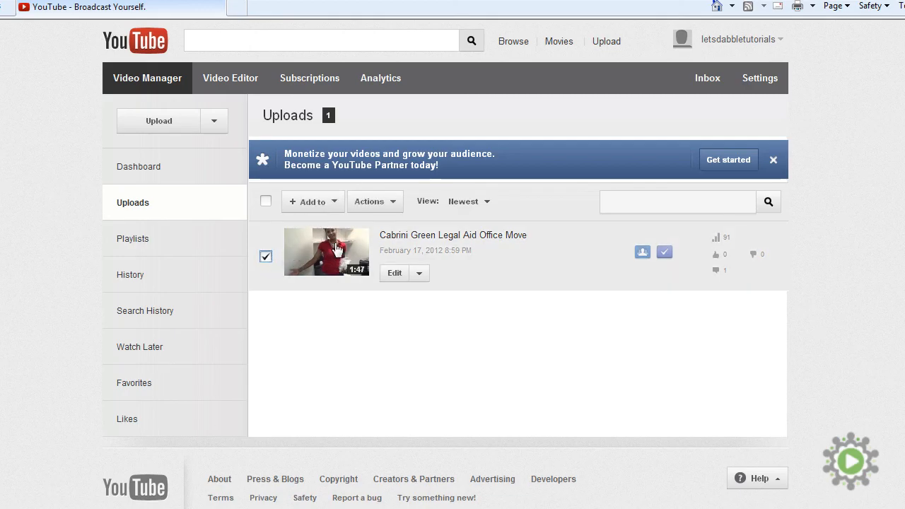
pyautogui.click(370, 201)
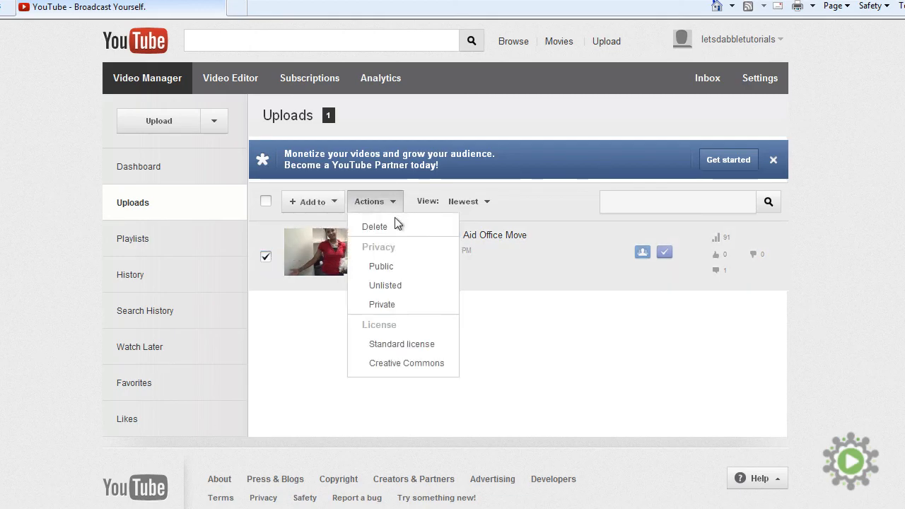
pyautogui.moveTo(395, 226)
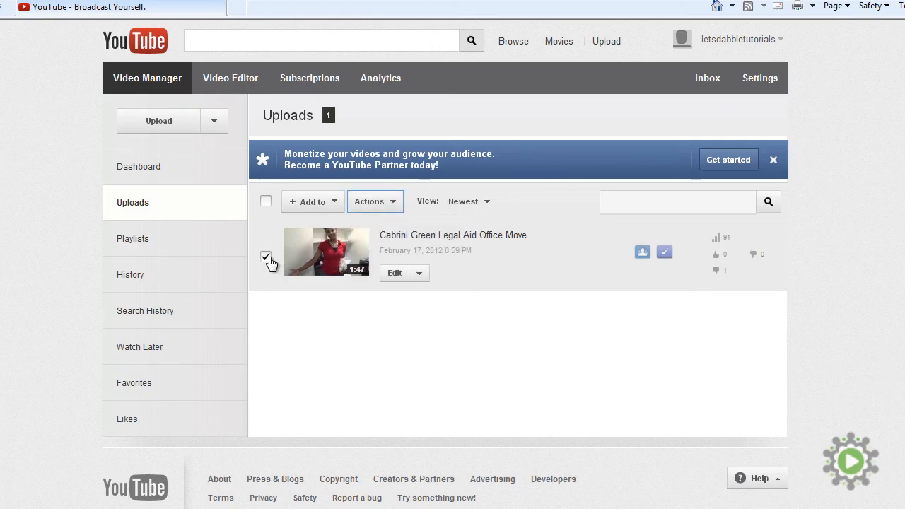
pyautogui.click(265, 255)
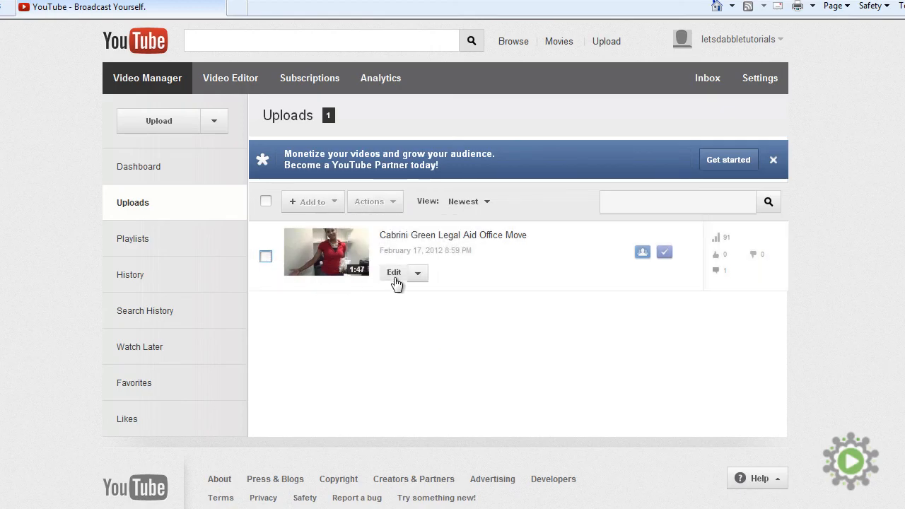
# Open the edit page for 'Cabrini Green Legal Aid Office Move' and check its Public privacy and Nonprofits & Activism category
pyautogui.click(393, 272)
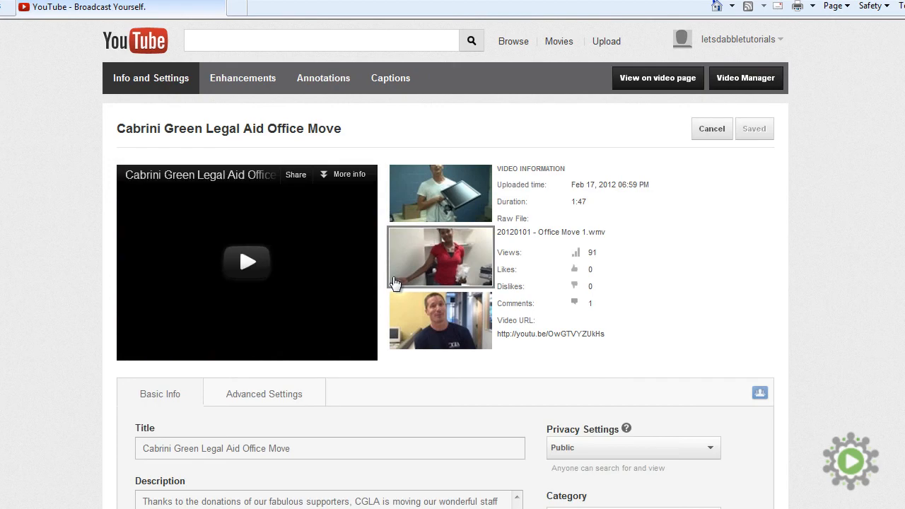
pyautogui.click(440, 256)
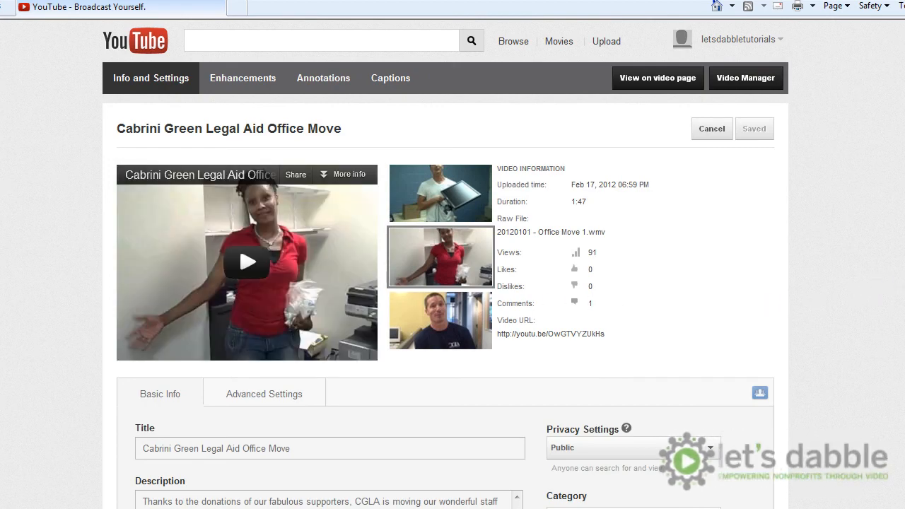
pyautogui.scroll(-3)
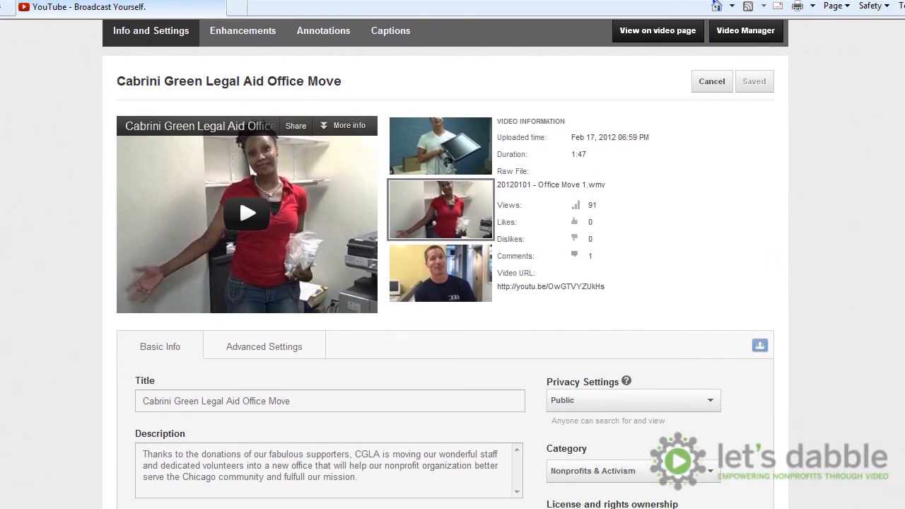